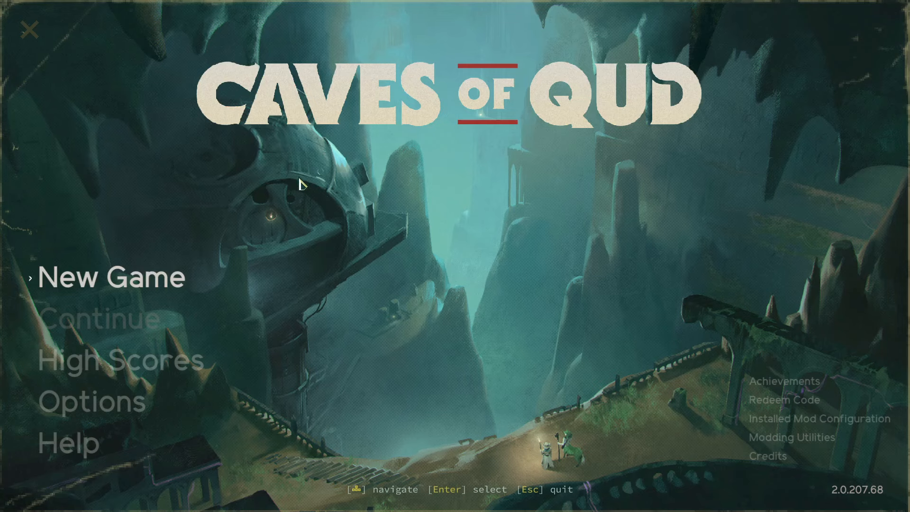
Open the Light Manipulation mutation's detail popup to compare its current and next rank.
left_click(111, 277)
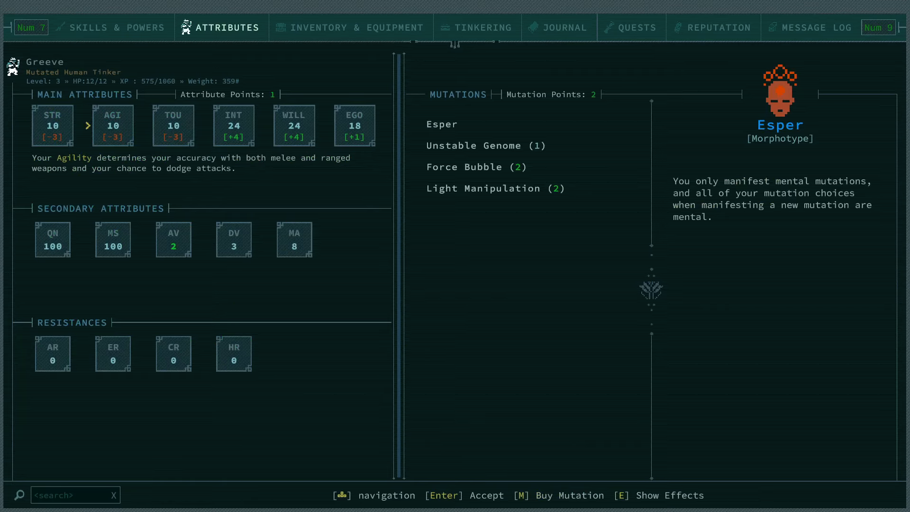
left_click(234, 125)
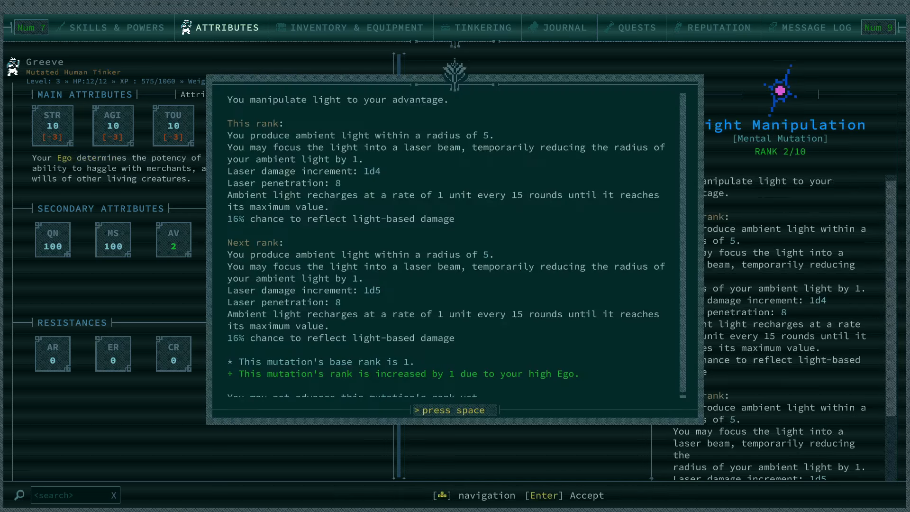
left_click(111, 27)
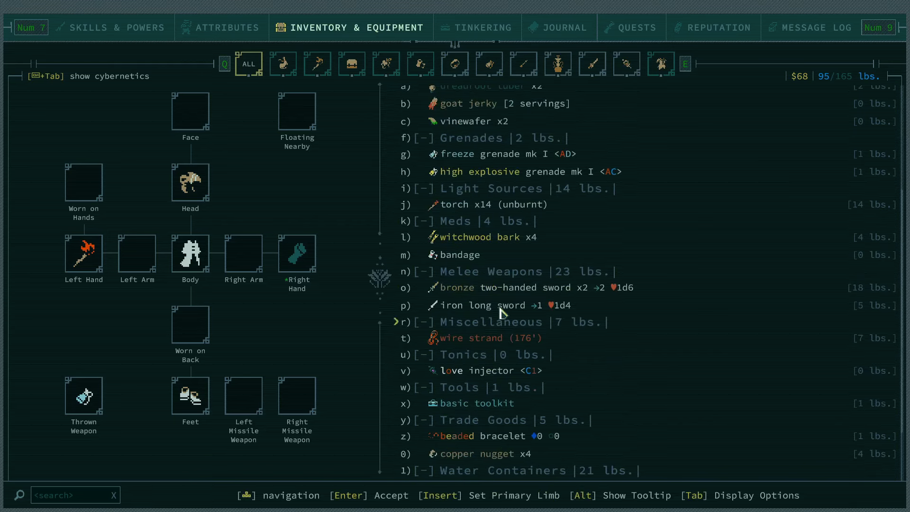
Close the Inventory & Equipment screen after reviewing carried items and equipped slots.
key("Escape")
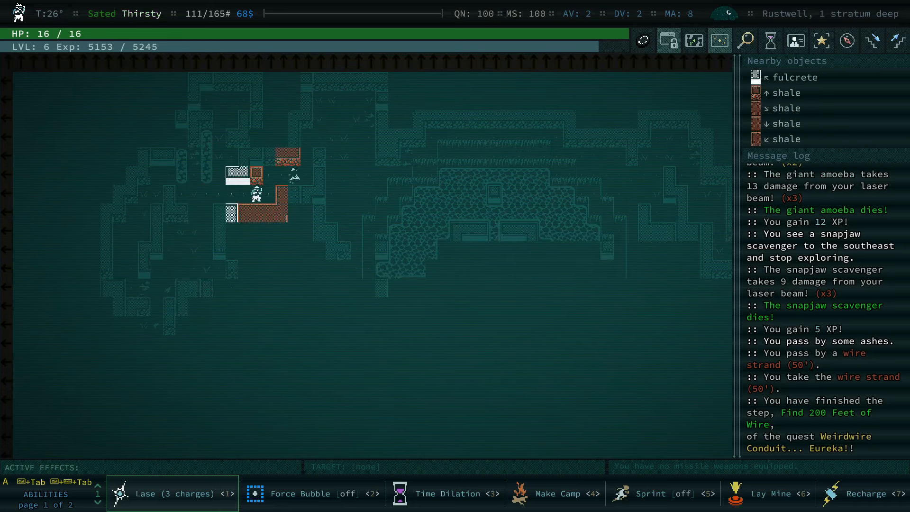